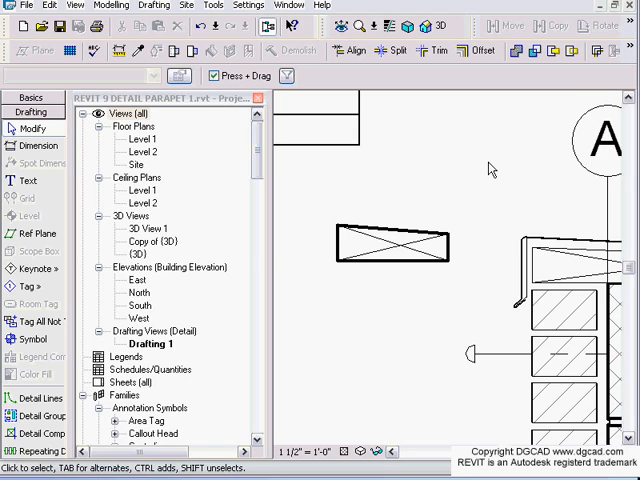
{"action": "mouse_move", "coordinate": [443, 218]}
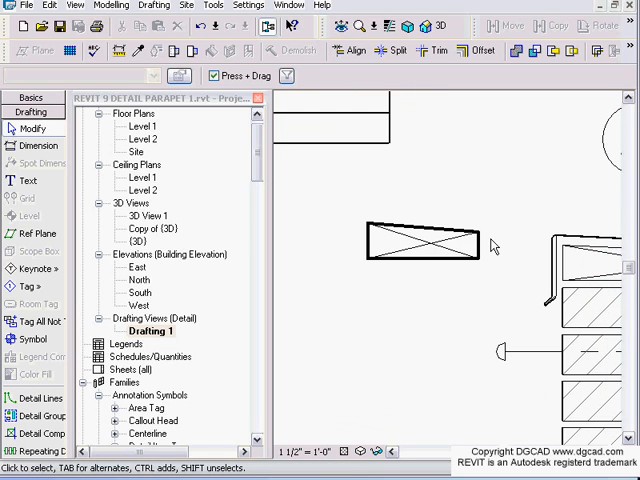
Open the selected sloped blocking detail's DG Blocking Sloped family in the family editor
{"action": "left_click", "coordinate": [420, 243]}
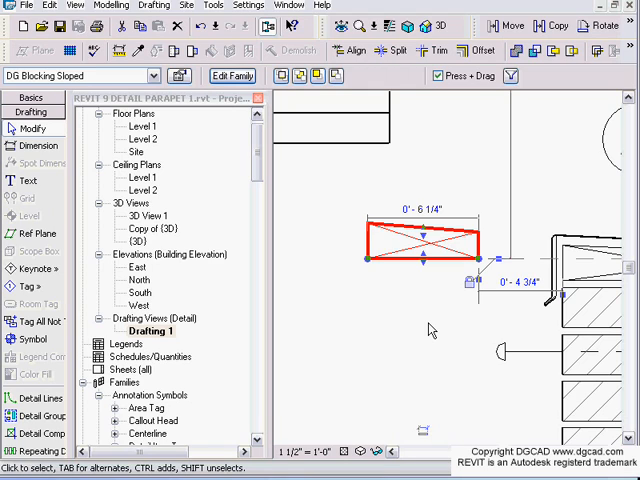
{"action": "mouse_move", "coordinate": [430, 330]}
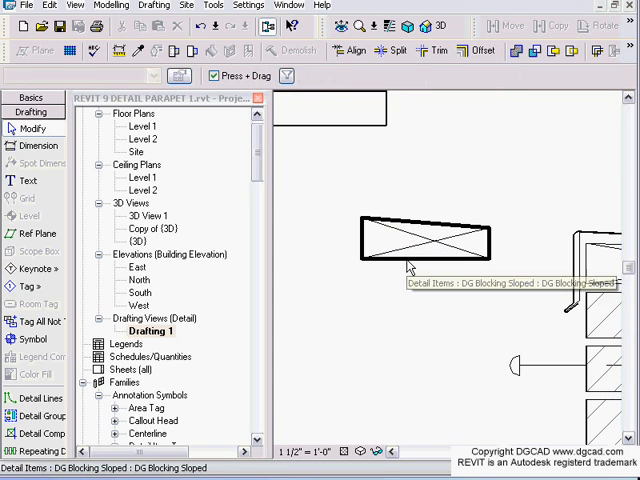
{"action": "mouse_move", "coordinate": [505, 240]}
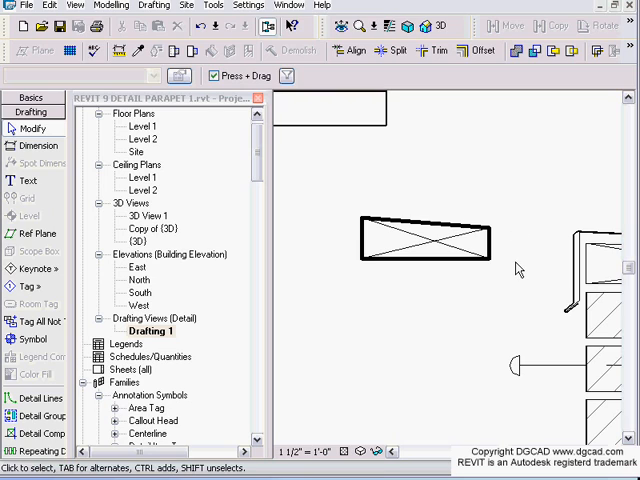
{"action": "mouse_move", "coordinate": [338, 247]}
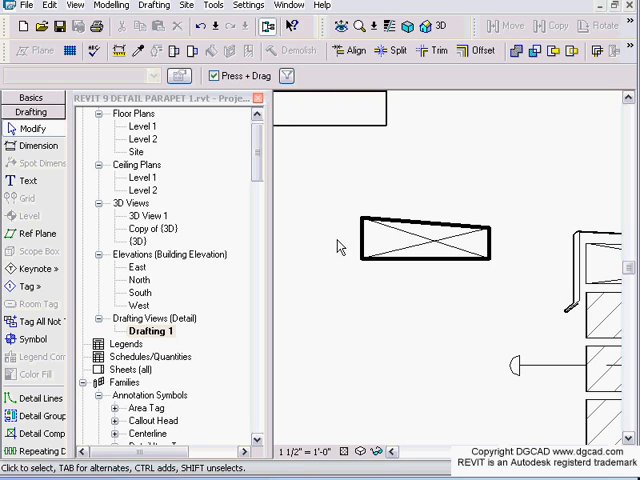
{"action": "mouse_move", "coordinate": [344, 240]}
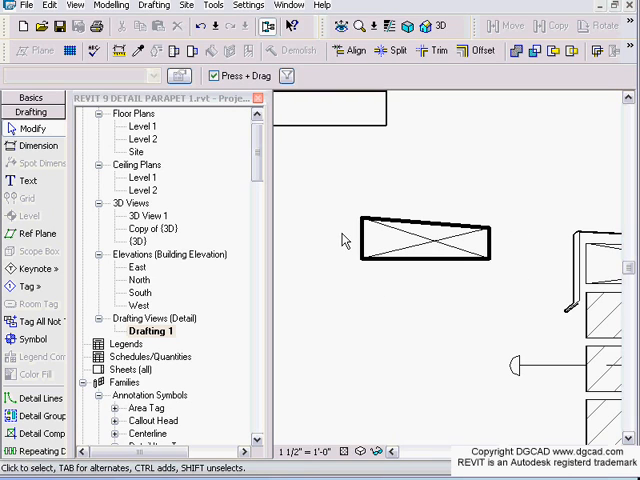
{"action": "mouse_move", "coordinate": [505, 257]}
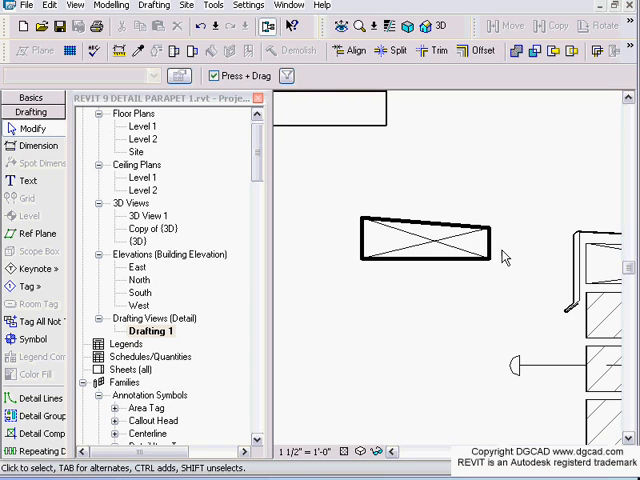
{"action": "mouse_move", "coordinate": [365, 291]}
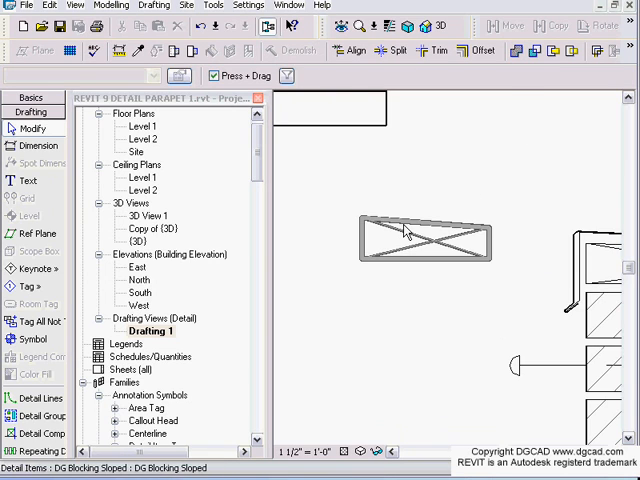
{"action": "left_click", "coordinate": [410, 238]}
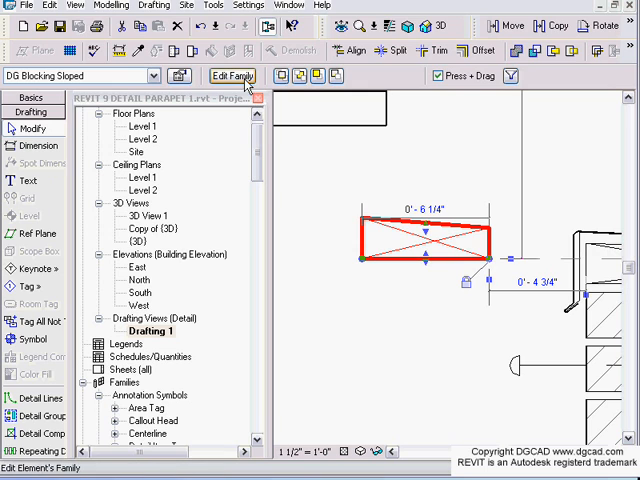
{"action": "left_click", "coordinate": [232, 76]}
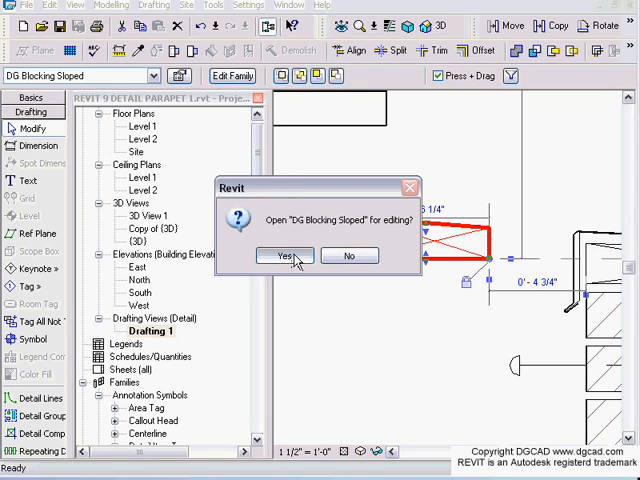
{"action": "left_click", "coordinate": [285, 255]}
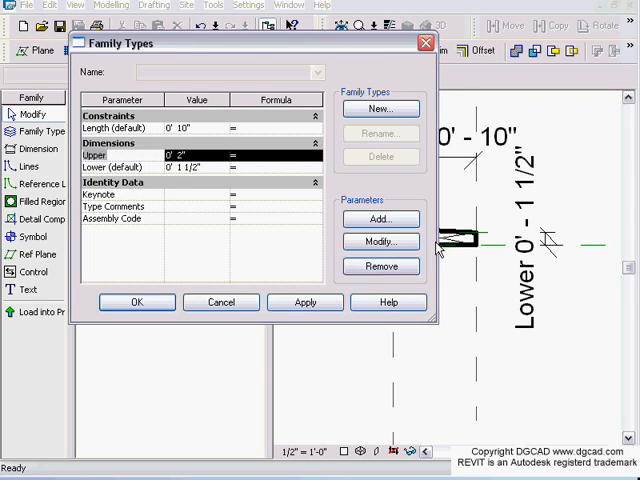
{"action": "left_click", "coordinate": [379, 241]}
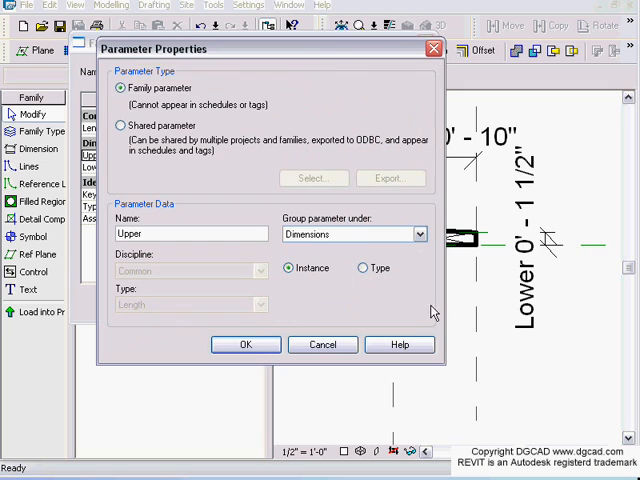
{"action": "mouse_move", "coordinate": [348, 293]}
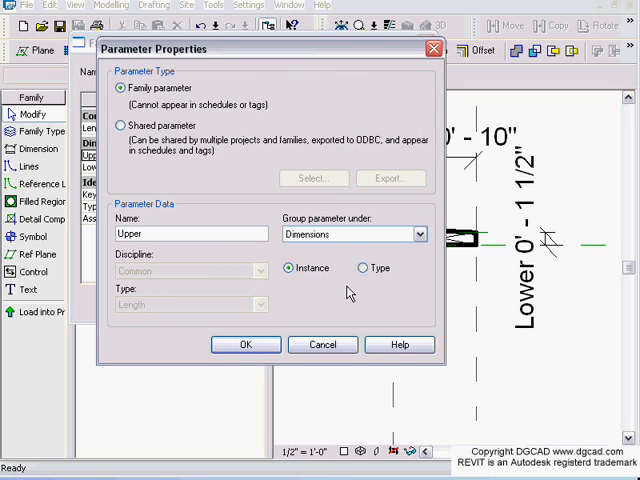
{"action": "mouse_move", "coordinate": [404, 306]}
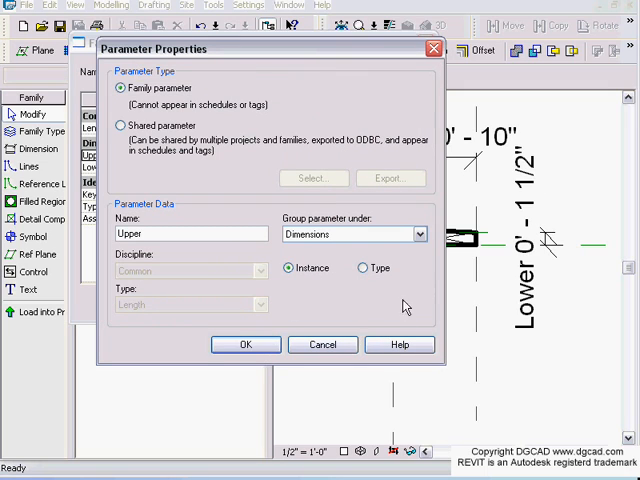
{"action": "mouse_move", "coordinate": [478, 247]}
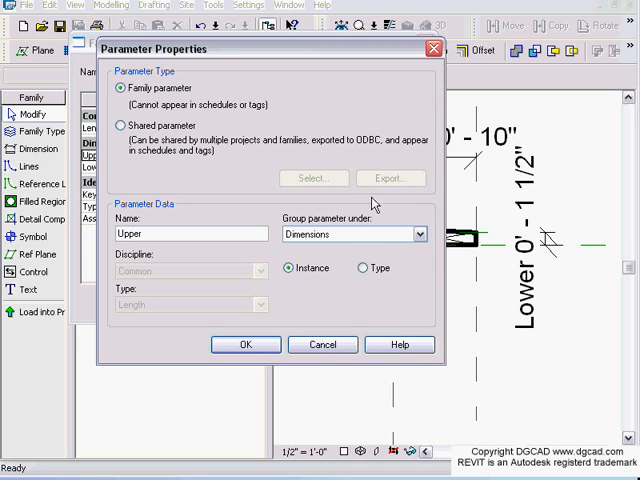
{"action": "mouse_move", "coordinate": [375, 220]}
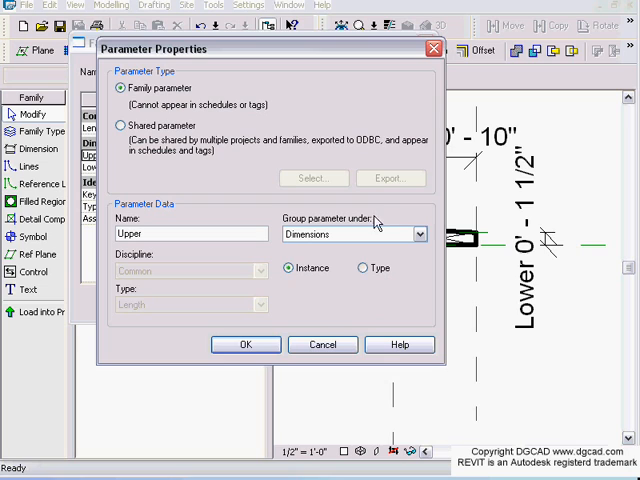
{"action": "mouse_move", "coordinate": [420, 230]}
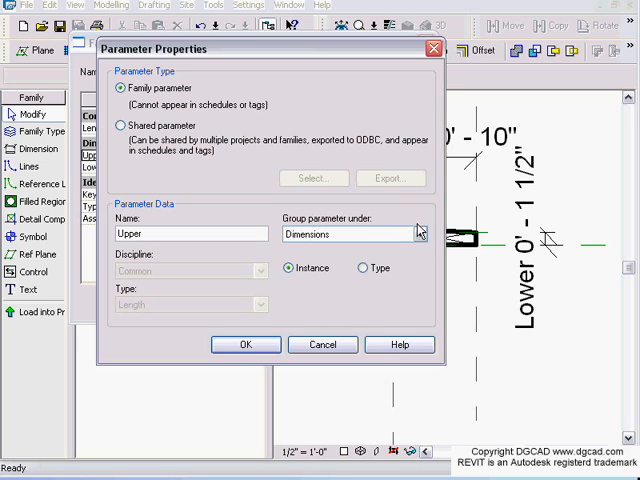
{"action": "left_click", "coordinate": [288, 268]}
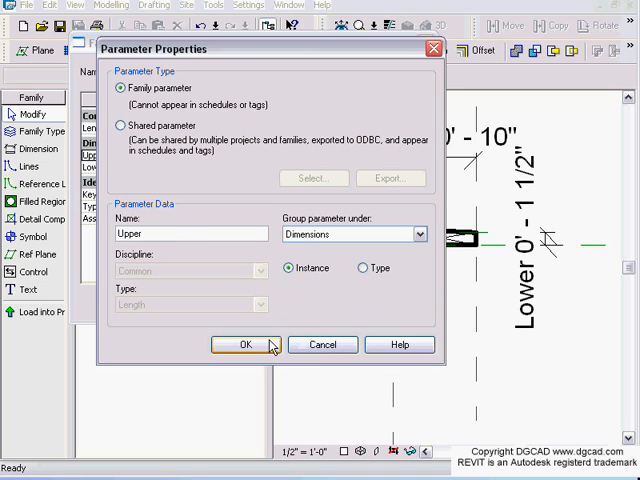
{"action": "left_click", "coordinate": [246, 344]}
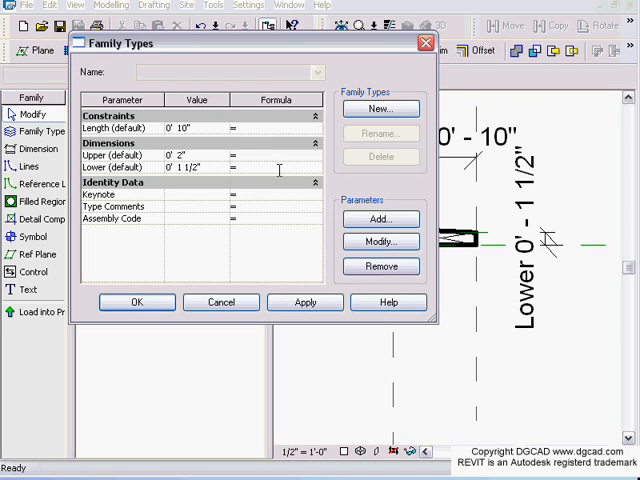
Begin the Lower parameter's formula in Family Types as =Upper/
{"action": "left_click", "coordinate": [120, 155]}
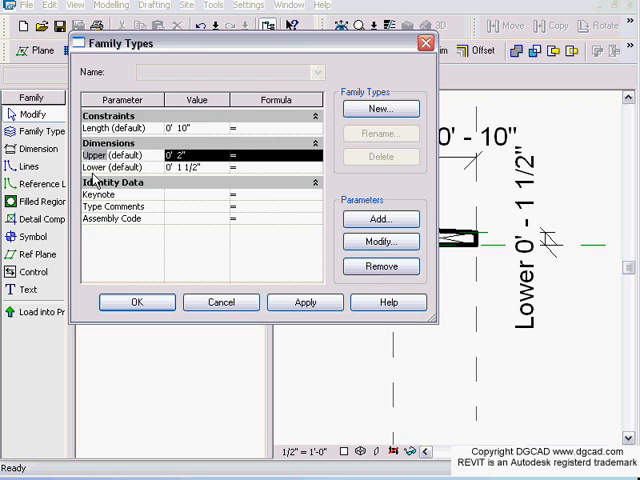
{"action": "left_click", "coordinate": [197, 155]}
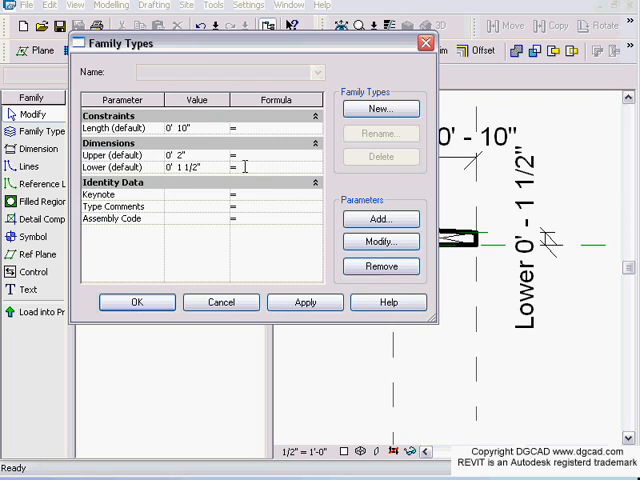
{"action": "type", "text": "=Upper"}
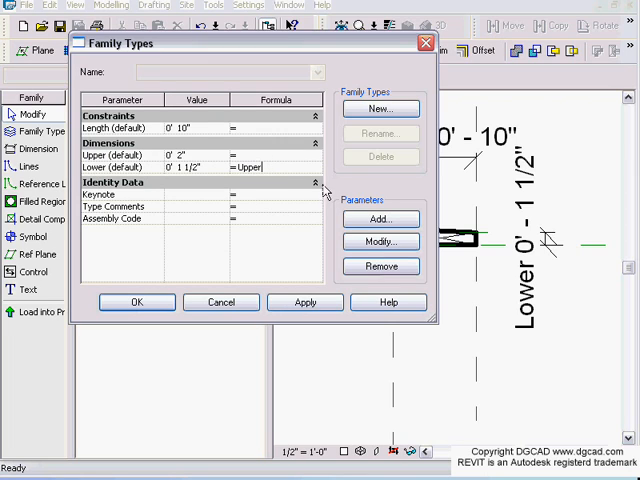
{"action": "type", "text": "/"}
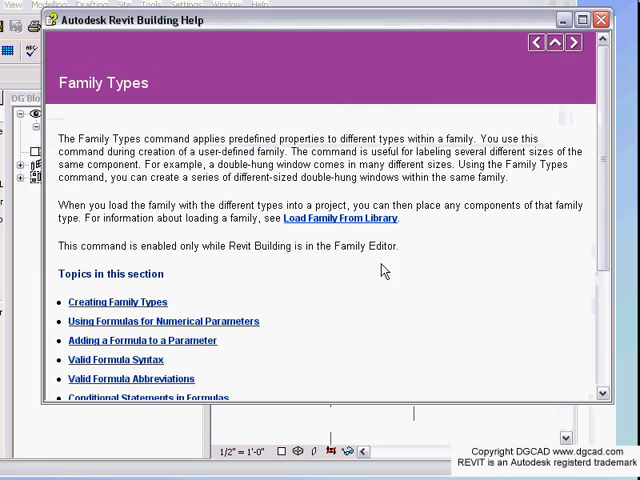
Scroll the Family Types help topic to reveal its full topic list
{"action": "scroll", "scroll_direction": "down", "scroll_amount": 3}
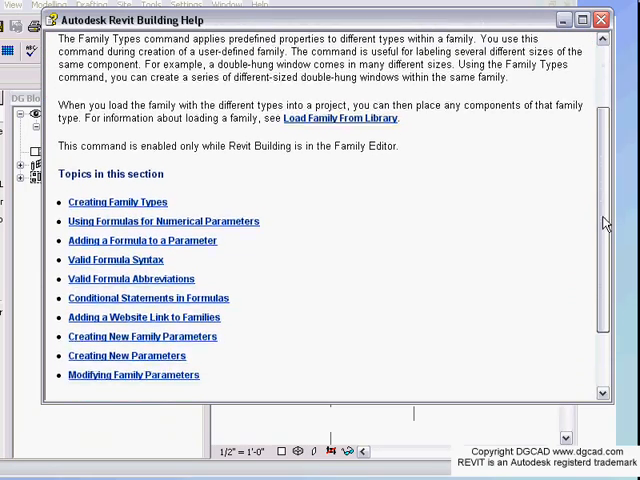
{"action": "scroll", "scroll_direction": "down", "scroll_amount": 3}
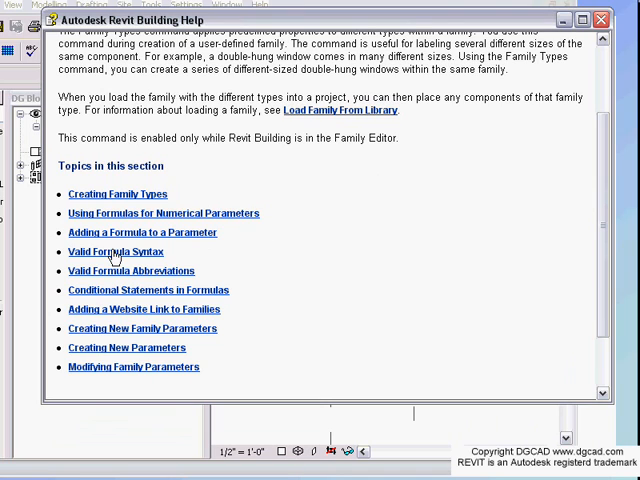
{"action": "mouse_move", "coordinate": [115, 238]}
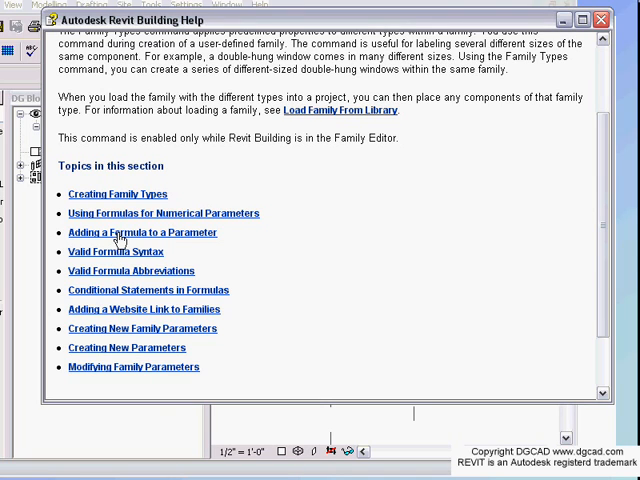
{"action": "mouse_move", "coordinate": [217, 218]}
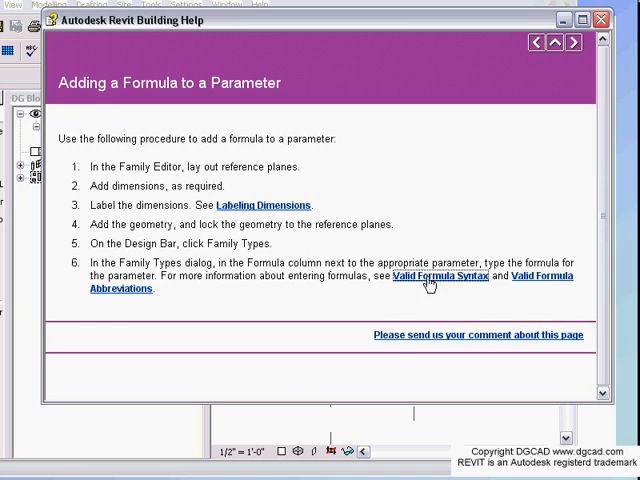
Read the Valid Formula Syntax and formula abbreviations help topics
{"action": "left_click", "coordinate": [444, 277]}
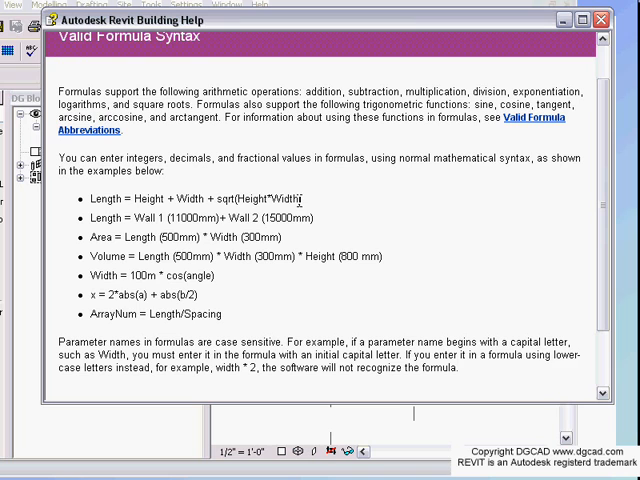
{"action": "mouse_move", "coordinate": [531, 69]}
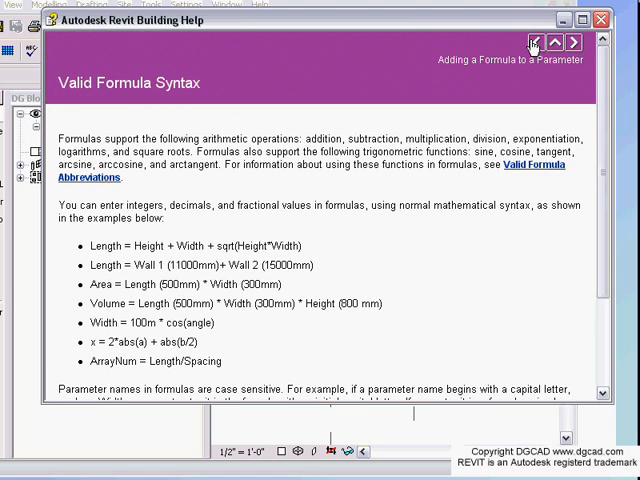
{"action": "left_click", "coordinate": [535, 41]}
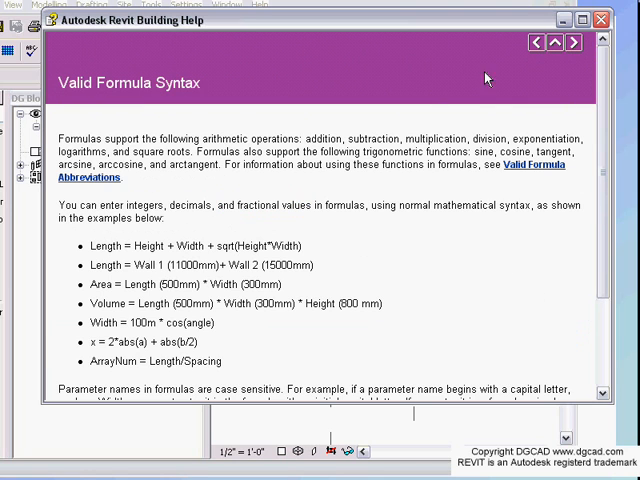
{"action": "left_click", "coordinate": [534, 42]}
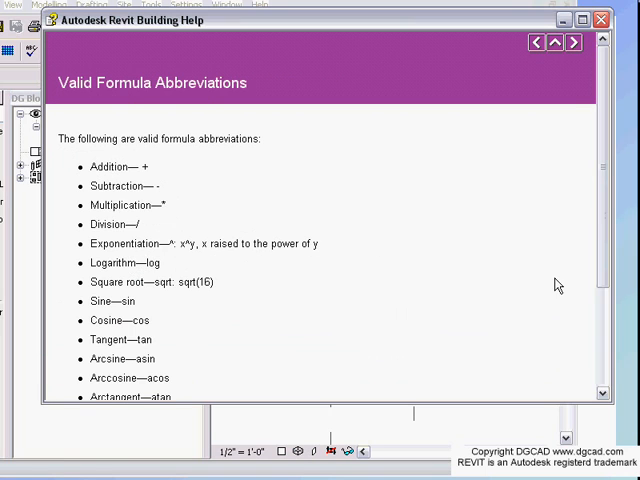
{"action": "scroll", "scroll_direction": "down", "scroll_amount": 3}
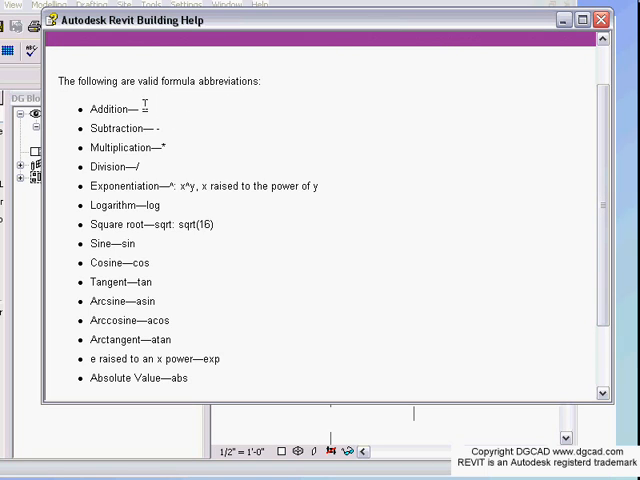
{"action": "mouse_move", "coordinate": [156, 147]}
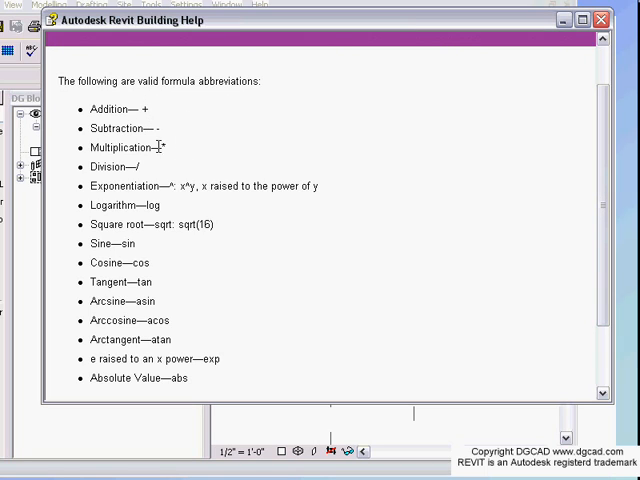
{"action": "mouse_move", "coordinate": [205, 180]}
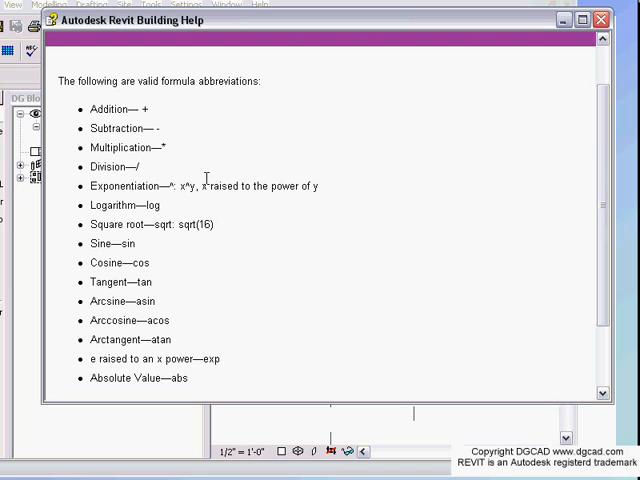
{"action": "mouse_move", "coordinate": [197, 293]}
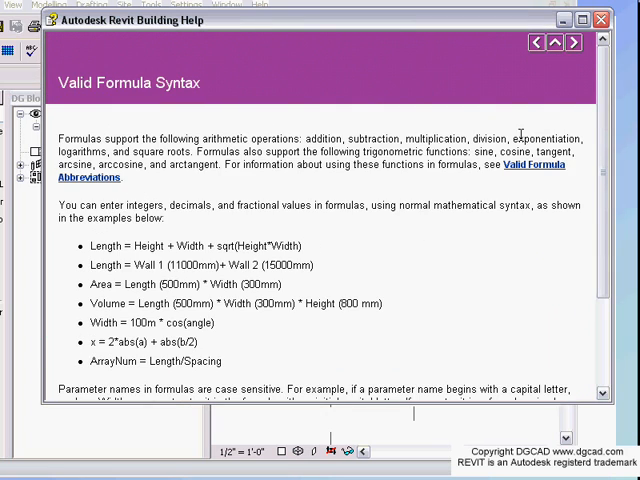
{"action": "scroll", "scroll_direction": "down", "scroll_amount": 3}
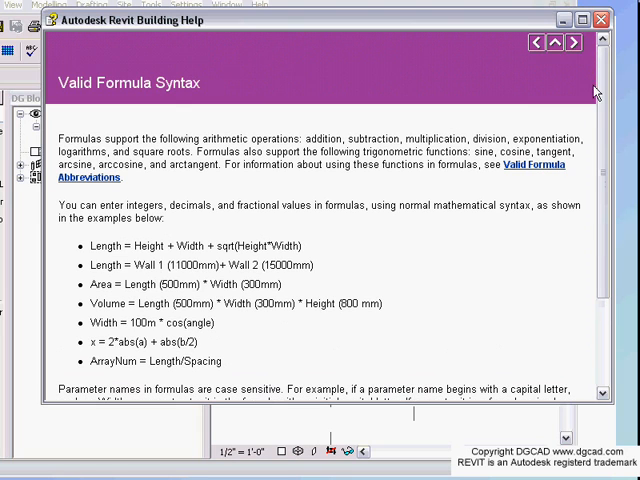
Browse the Creating Family Types and Adding a Formula to a Parameter topics, then close Help
{"action": "left_click", "coordinate": [536, 42]}
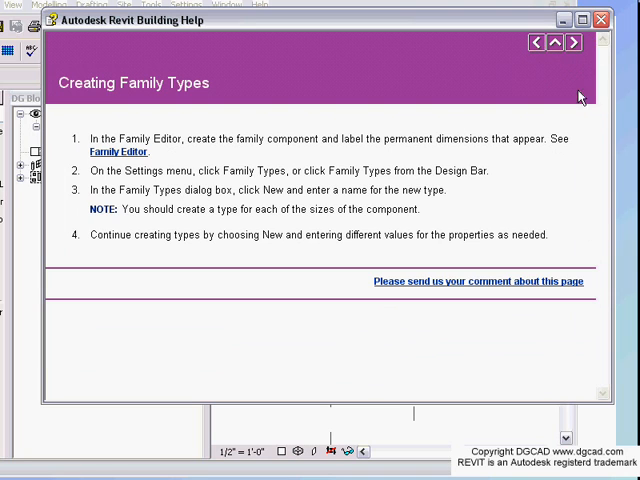
{"action": "left_click", "coordinate": [573, 42]}
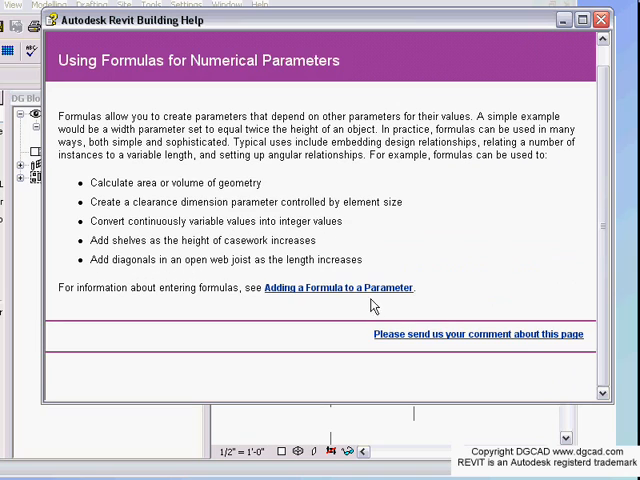
{"action": "left_click", "coordinate": [337, 288]}
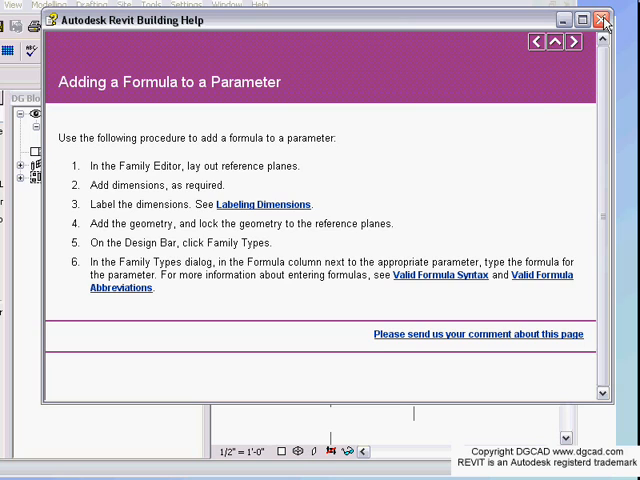
{"action": "left_click", "coordinate": [601, 19]}
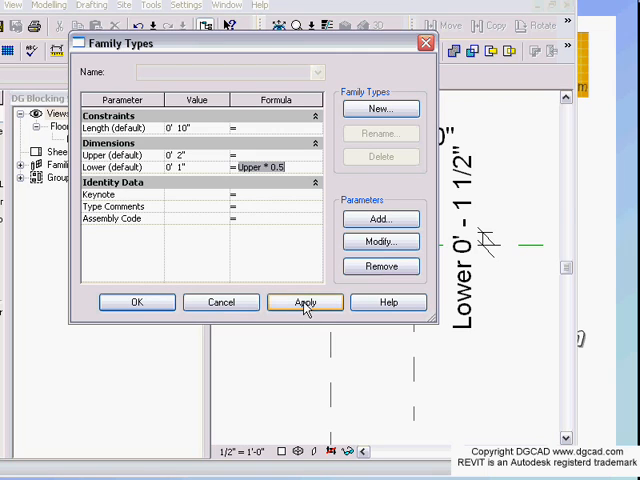
Test Upper values and set Lower's formula to Upper * 0.5 with Upper at 4"
{"action": "left_click", "coordinate": [305, 302]}
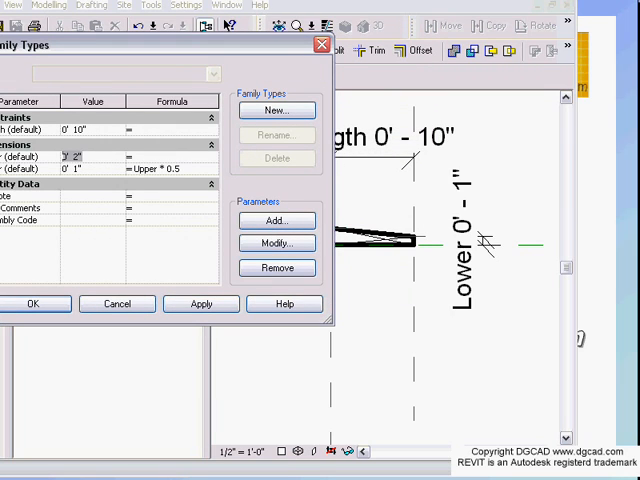
{"action": "type", "text": "6"}
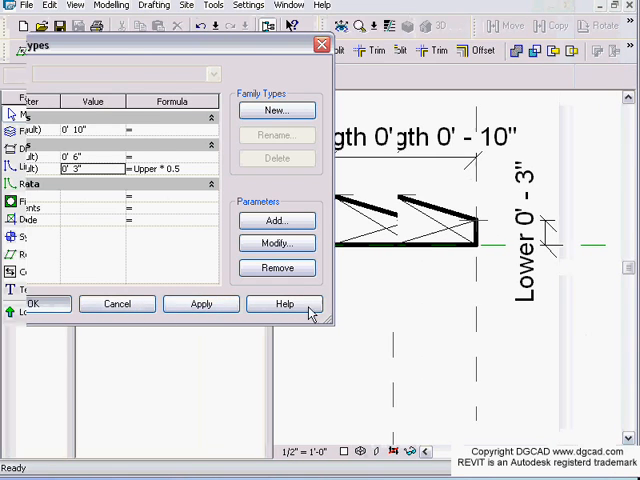
{"action": "left_click", "coordinate": [34, 303]}
{"action": "type", "text": "7"}
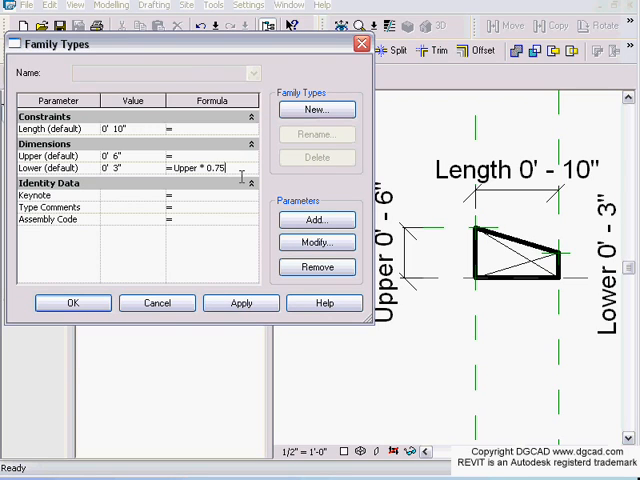
{"action": "left_click", "coordinate": [240, 303]}
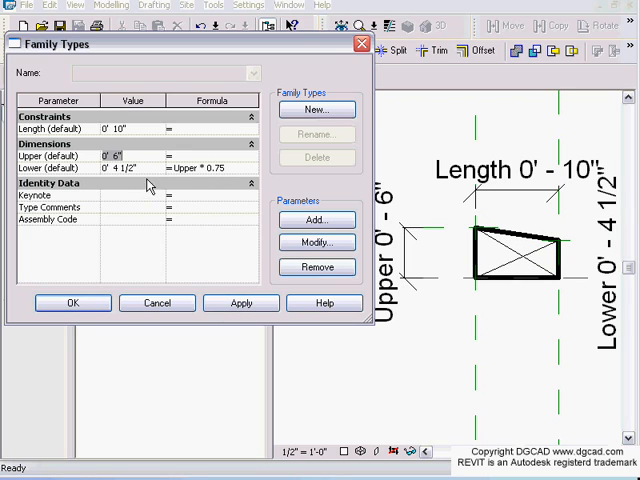
{"action": "type", "text": "12"}
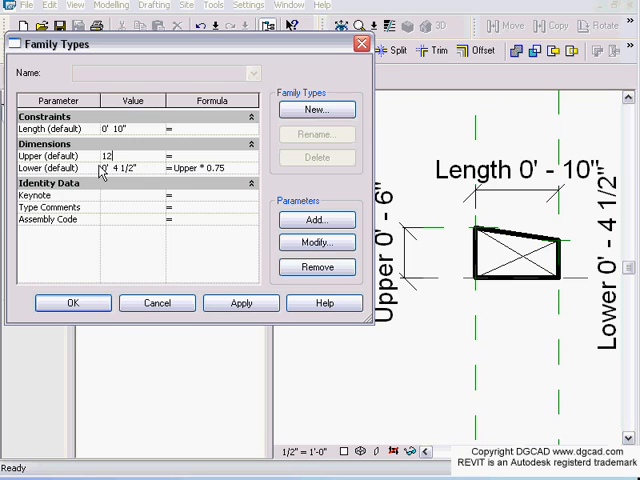
{"action": "left_click", "coordinate": [240, 303]}
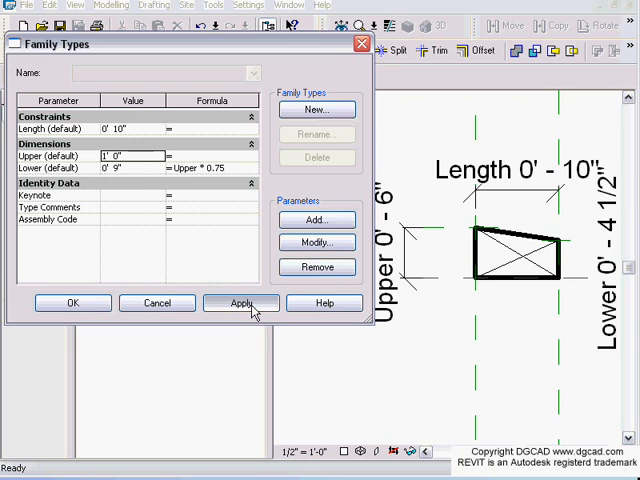
{"action": "left_click", "coordinate": [240, 303]}
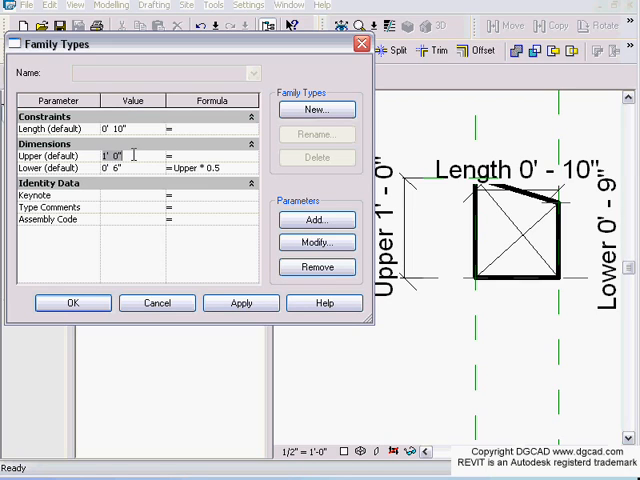
{"action": "left_click", "coordinate": [115, 155]}
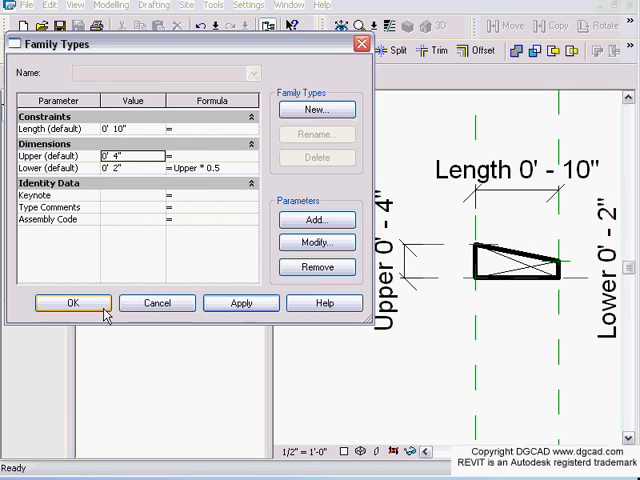
Reload the revised DG Blocking Sloped family into the parapet project
{"action": "left_click", "coordinate": [71, 303]}
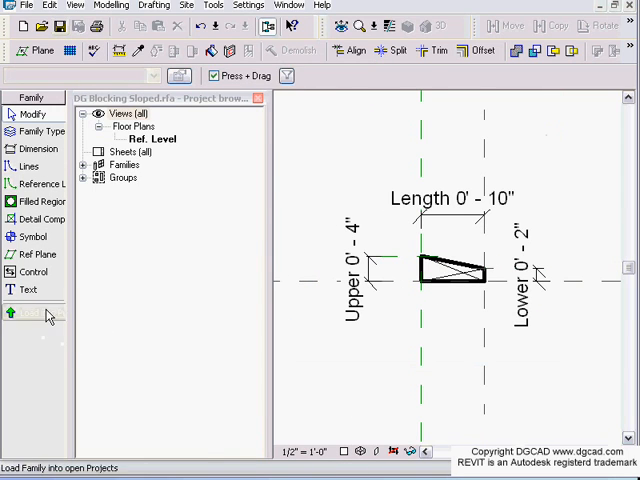
{"action": "left_click", "coordinate": [34, 313]}
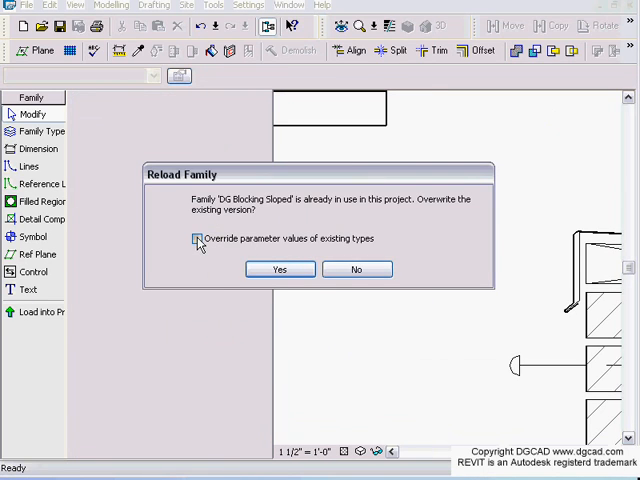
{"action": "left_click", "coordinate": [280, 269]}
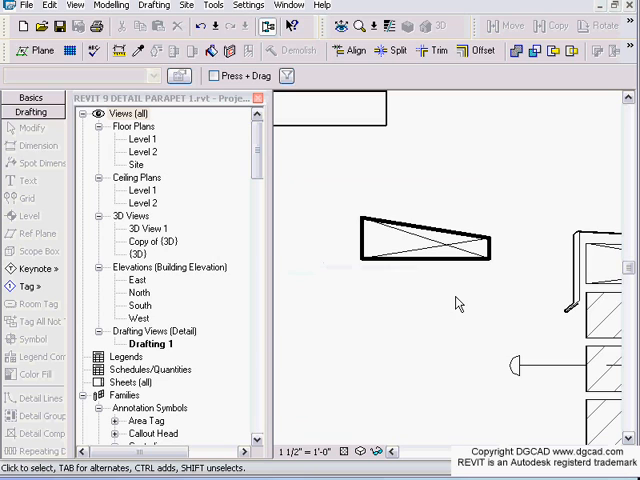
{"action": "left_click", "coordinate": [425, 245]}
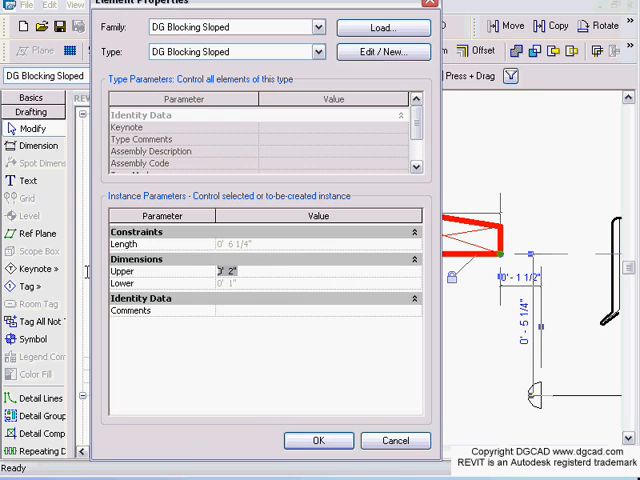
Give one blocking instance Upper 4" and the other Upper 2" in Element Properties
{"action": "type", "text": "4"}
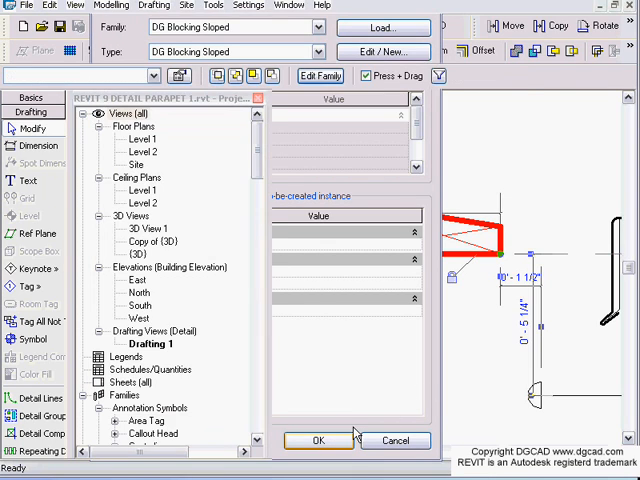
{"action": "left_click", "coordinate": [318, 440]}
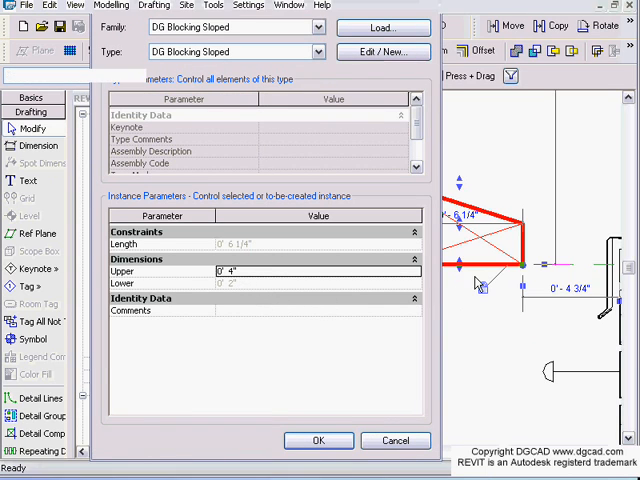
{"action": "left_click", "coordinate": [318, 440]}
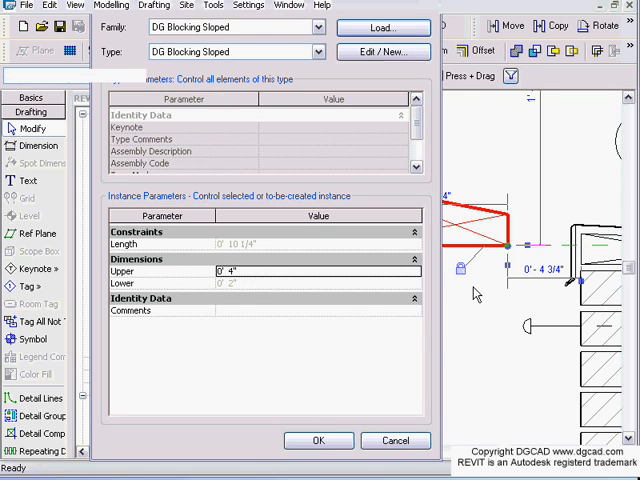
{"action": "left_click", "coordinate": [318, 440]}
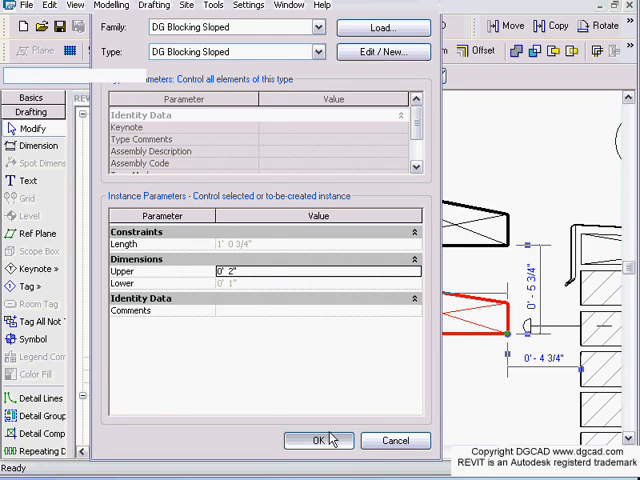
{"action": "left_click", "coordinate": [317, 440]}
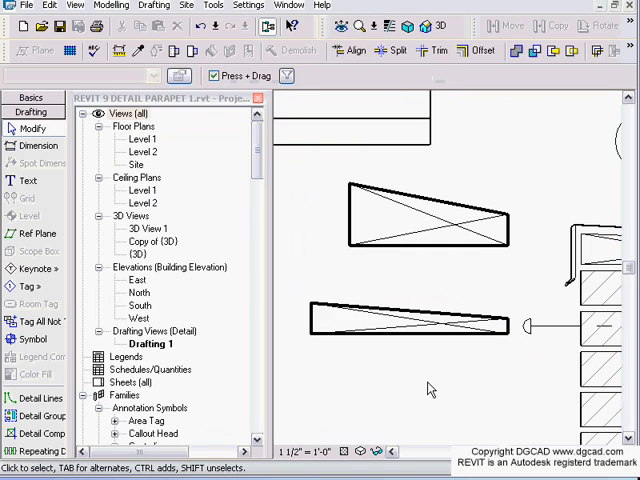
{"action": "left_click", "coordinate": [410, 330]}
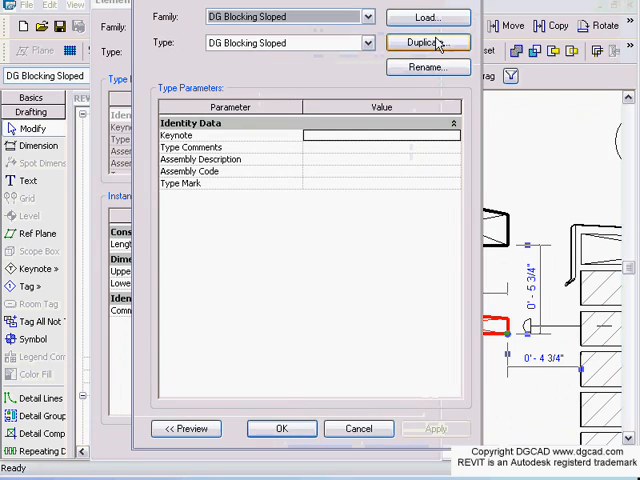
{"action": "left_click", "coordinate": [427, 42]}
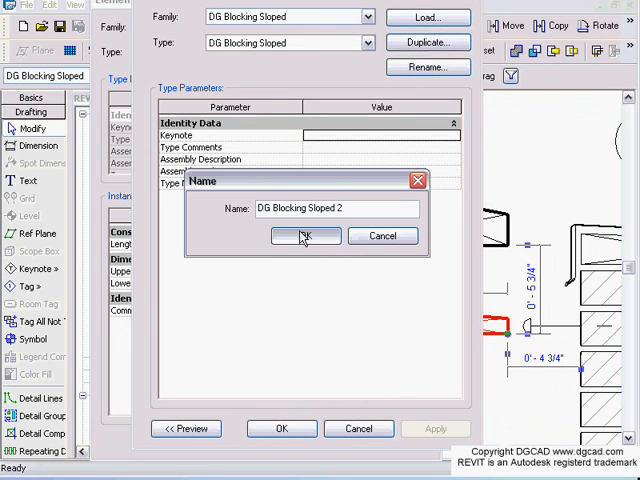
{"action": "left_click", "coordinate": [305, 235]}
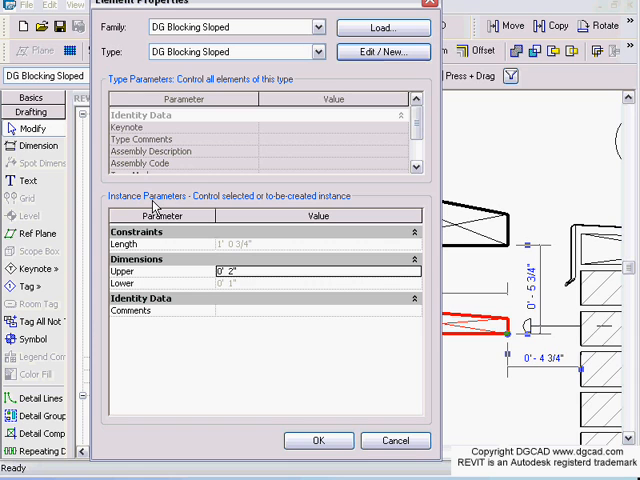
{"action": "left_click", "coordinate": [318, 440]}
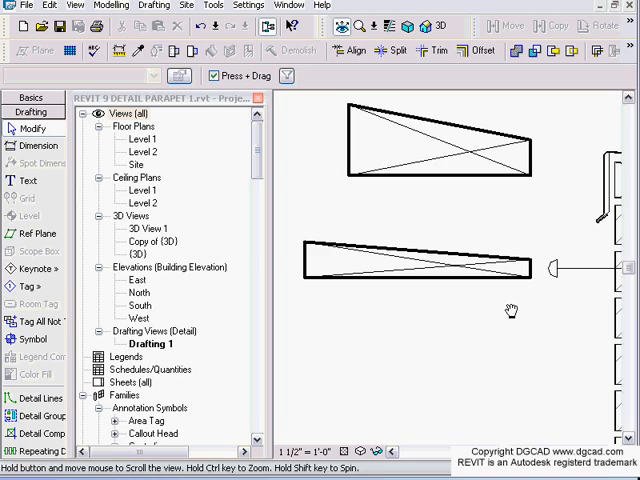
{"action": "left_click", "coordinate": [415, 265]}
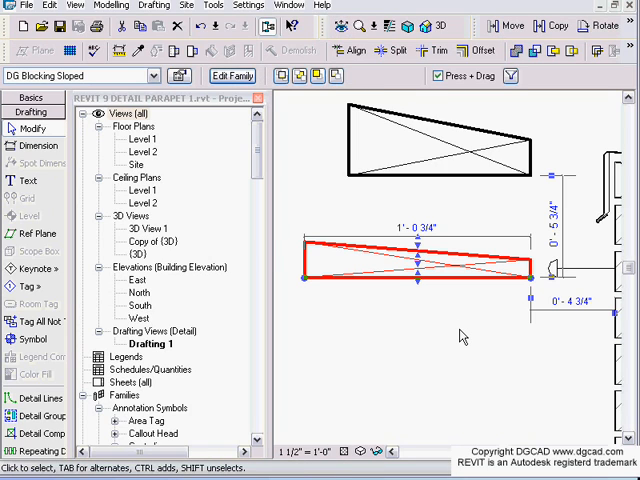